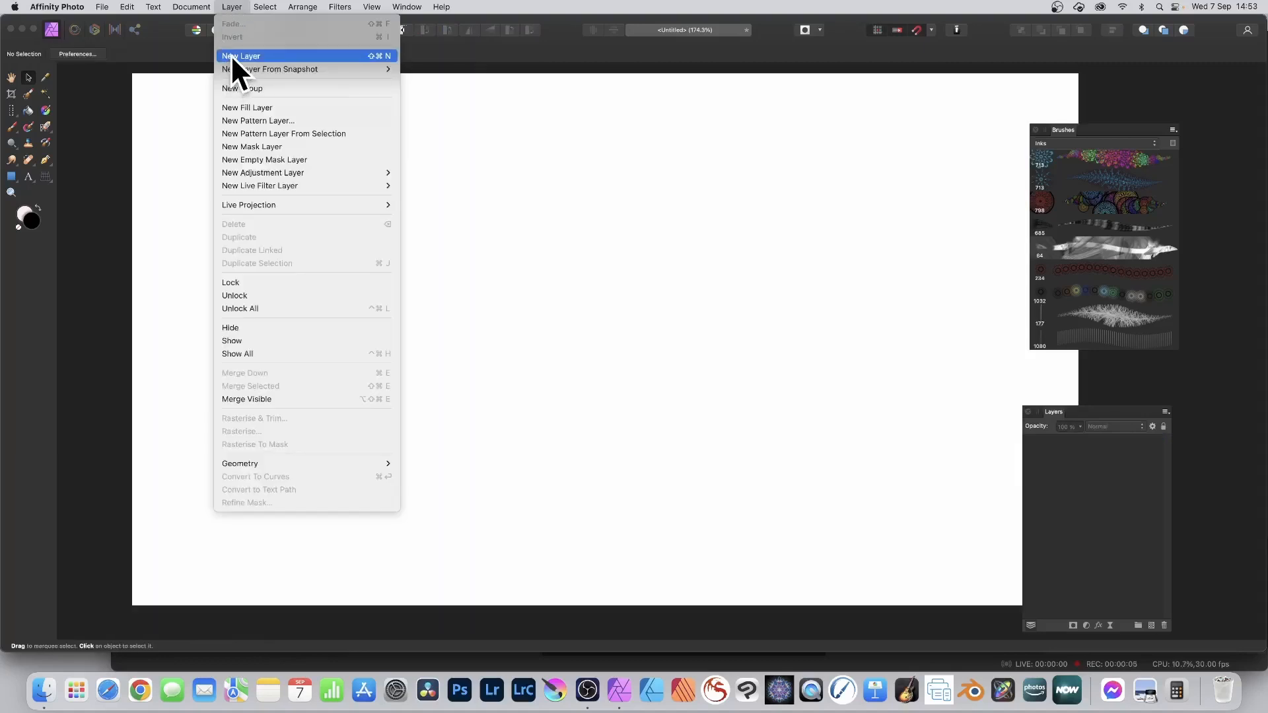
Add a new empty pixel layer and bring up the filters list
click(245, 56)
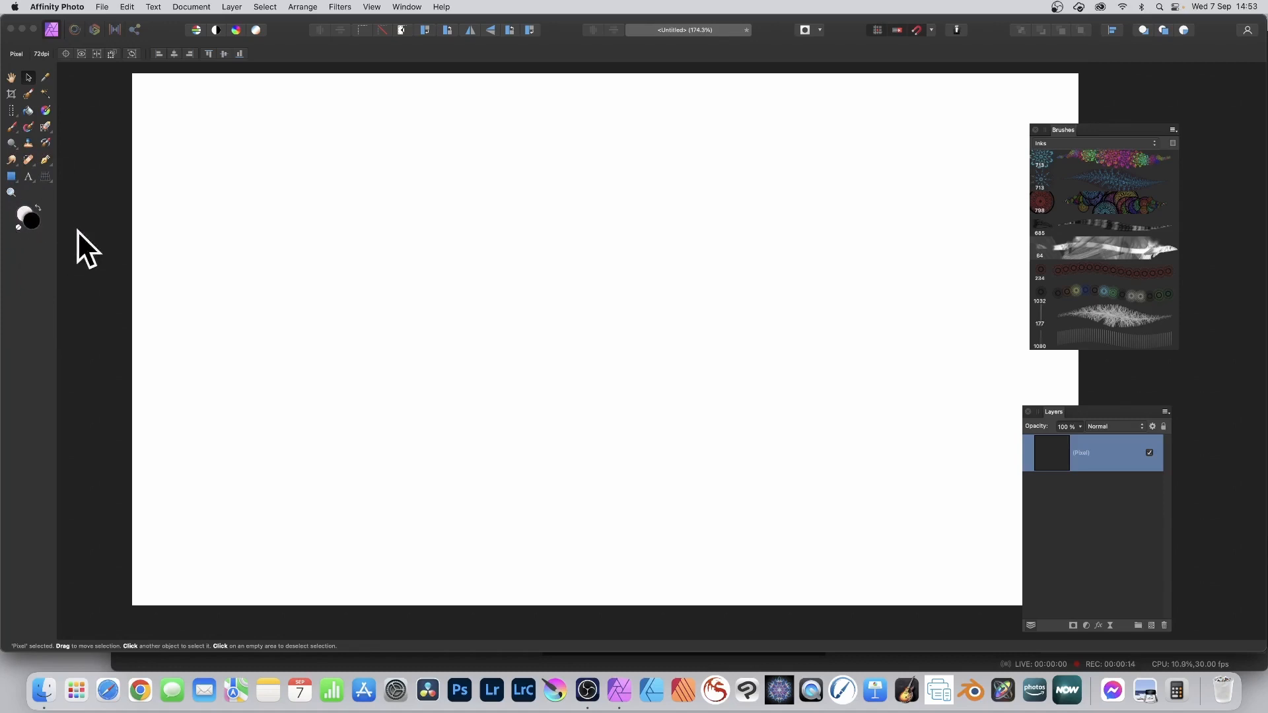
click(338, 7)
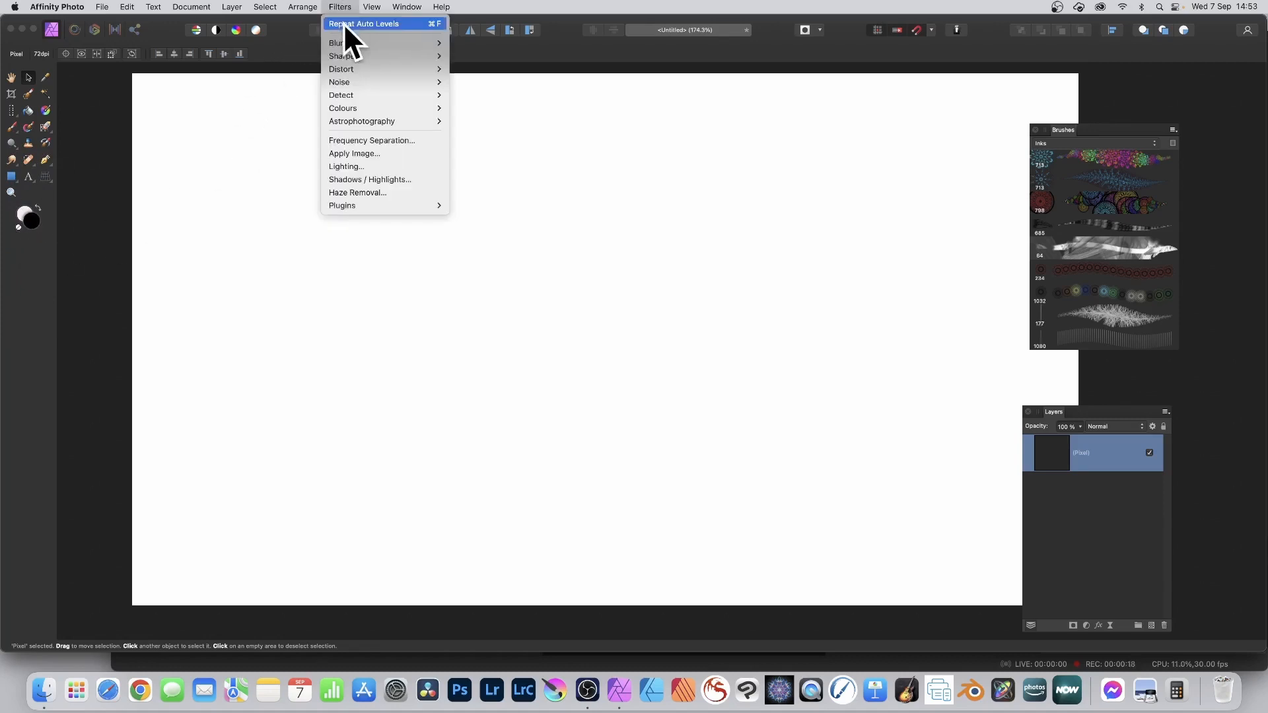
mouse_move(338, 82)
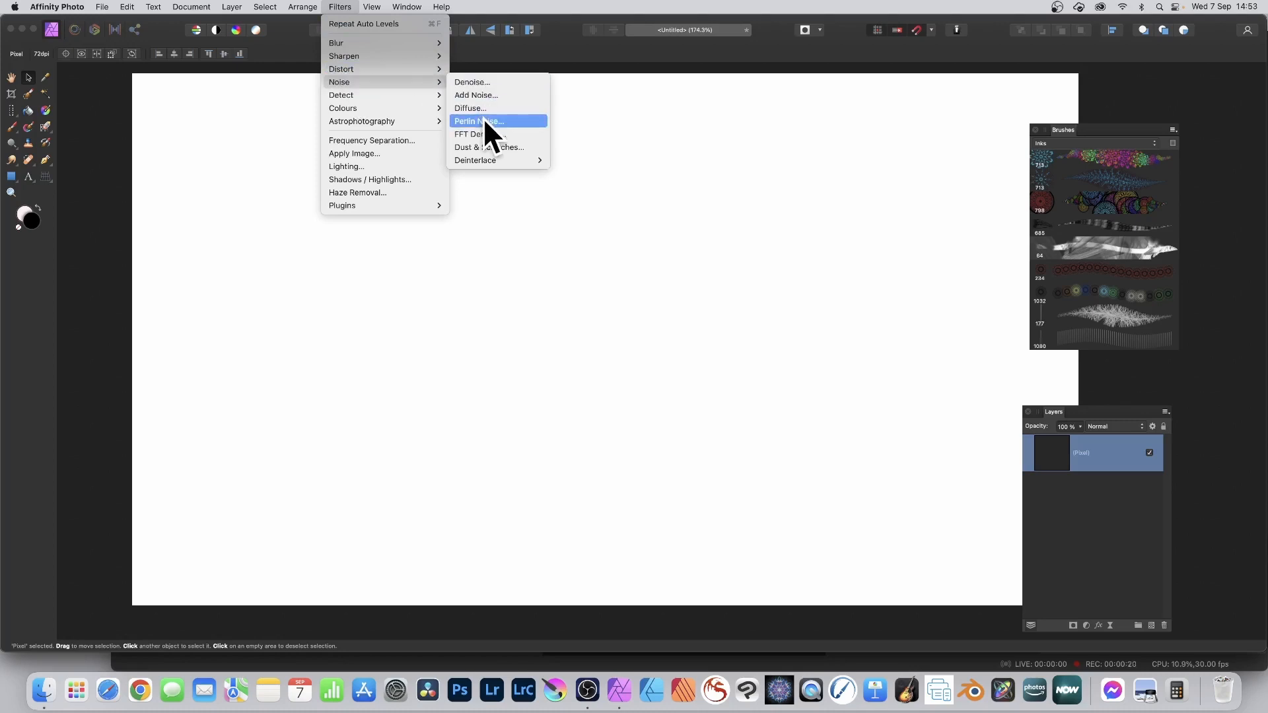
Fill the layer with grey Perlin noise at zoom 16.6 px
click(478, 121)
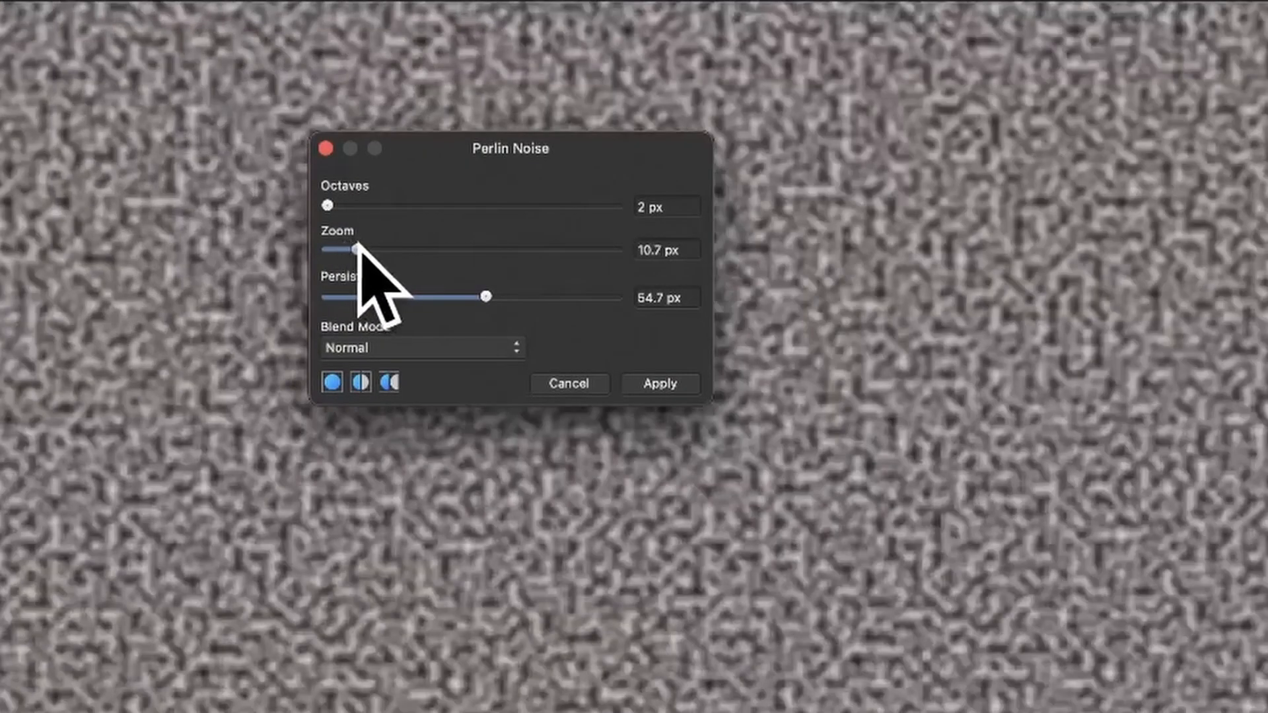
drag(355, 250, 370, 250)
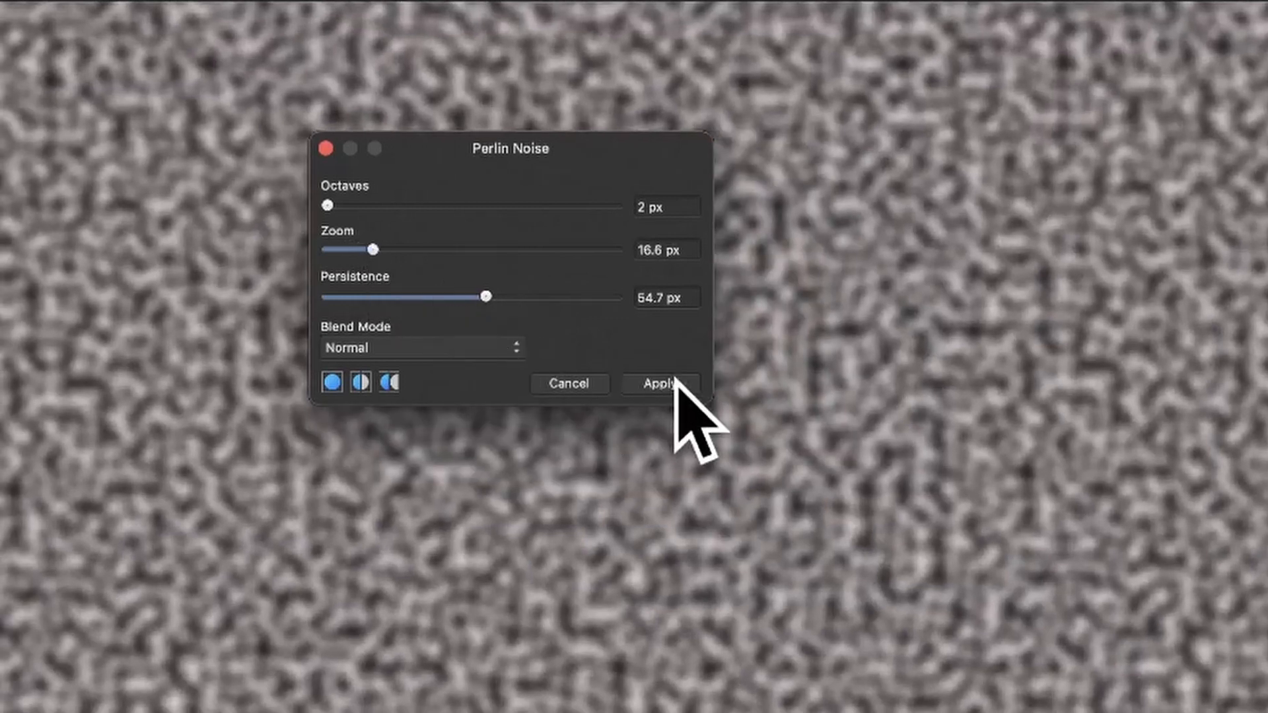
click(660, 383)
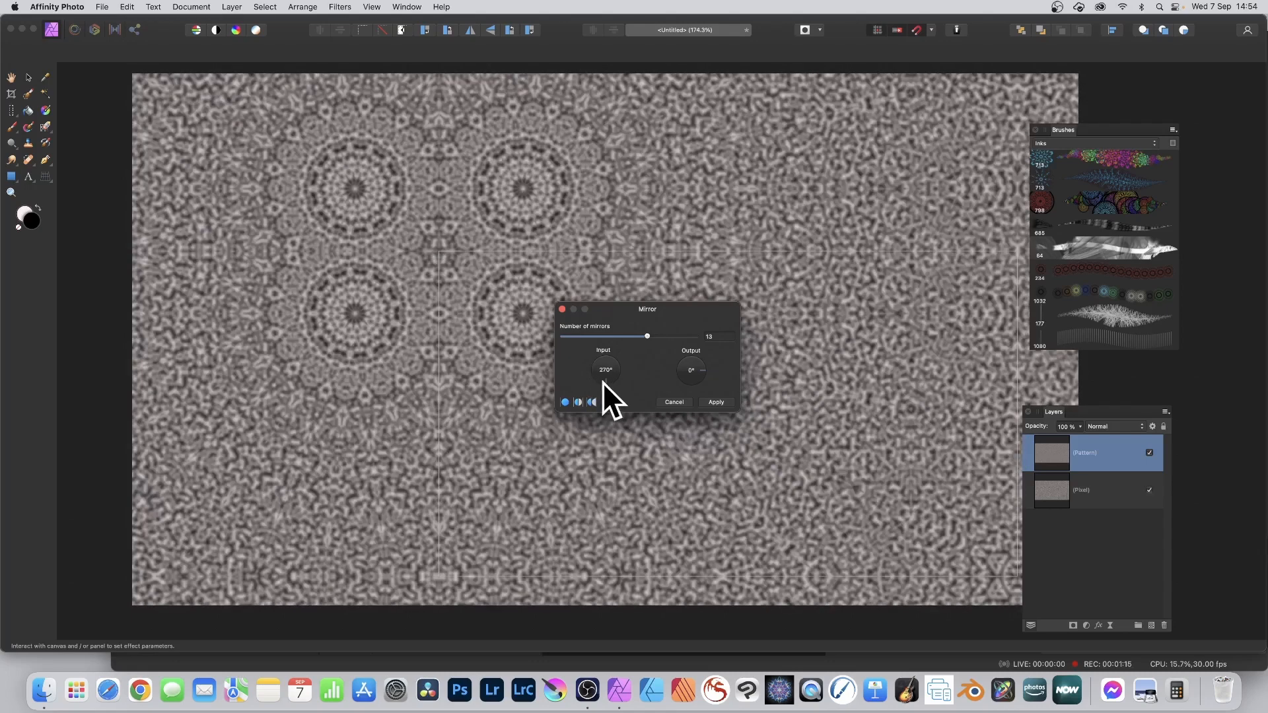
mouse_move(489, 187)
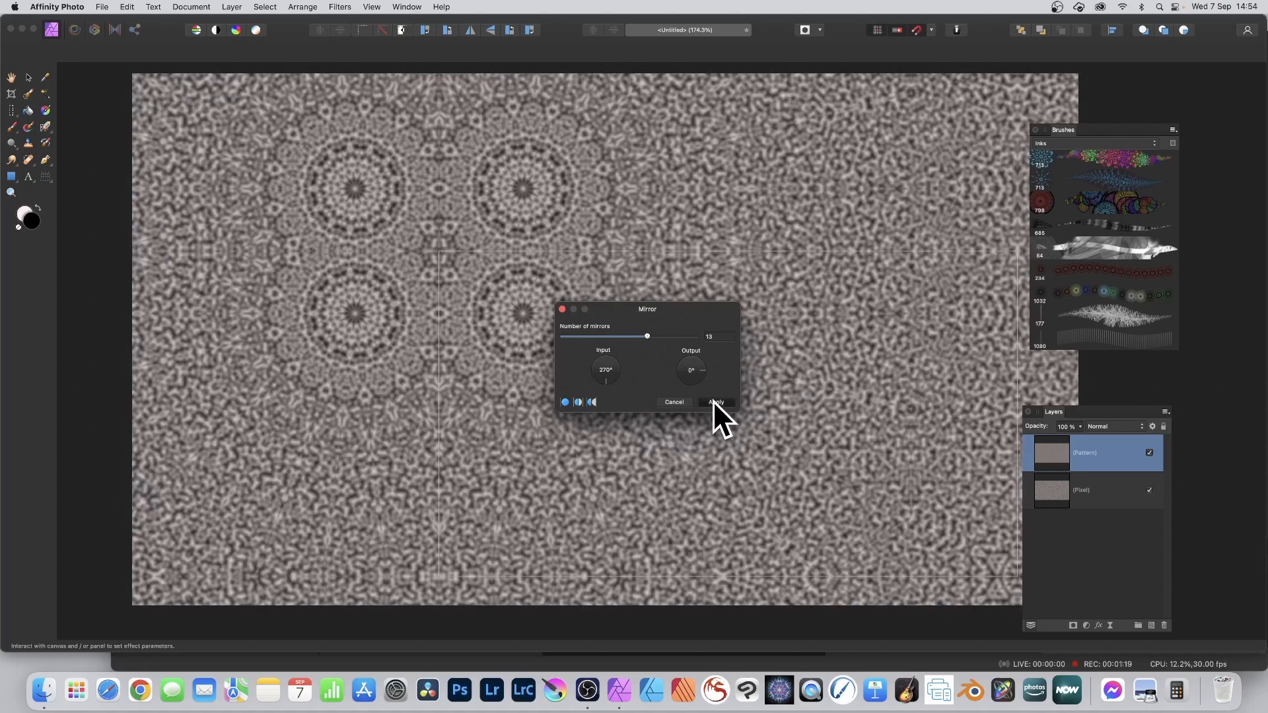
Commit the 13-mirror kaleidoscope effect at 270° input angle on the pattern layer
click(714, 401)
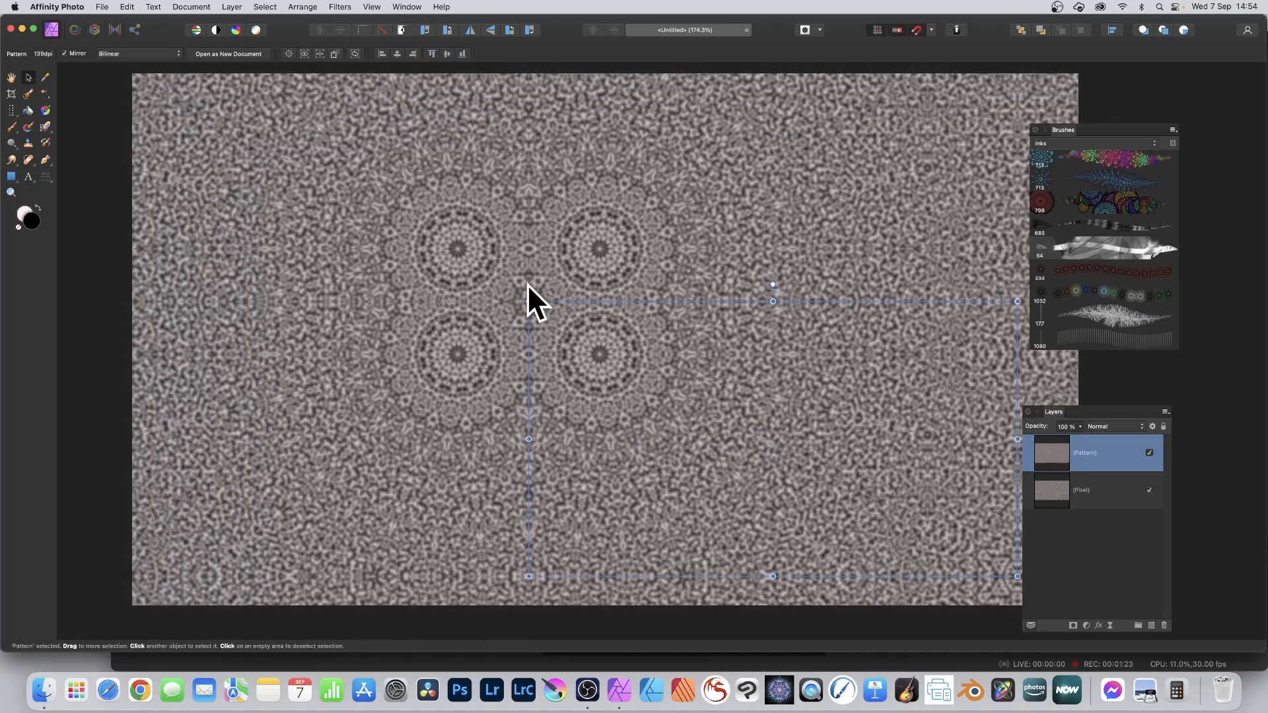
Rotate the pattern tile and scale it down so small mandala rings tile the canvas
drag(773, 286, 589, 247)
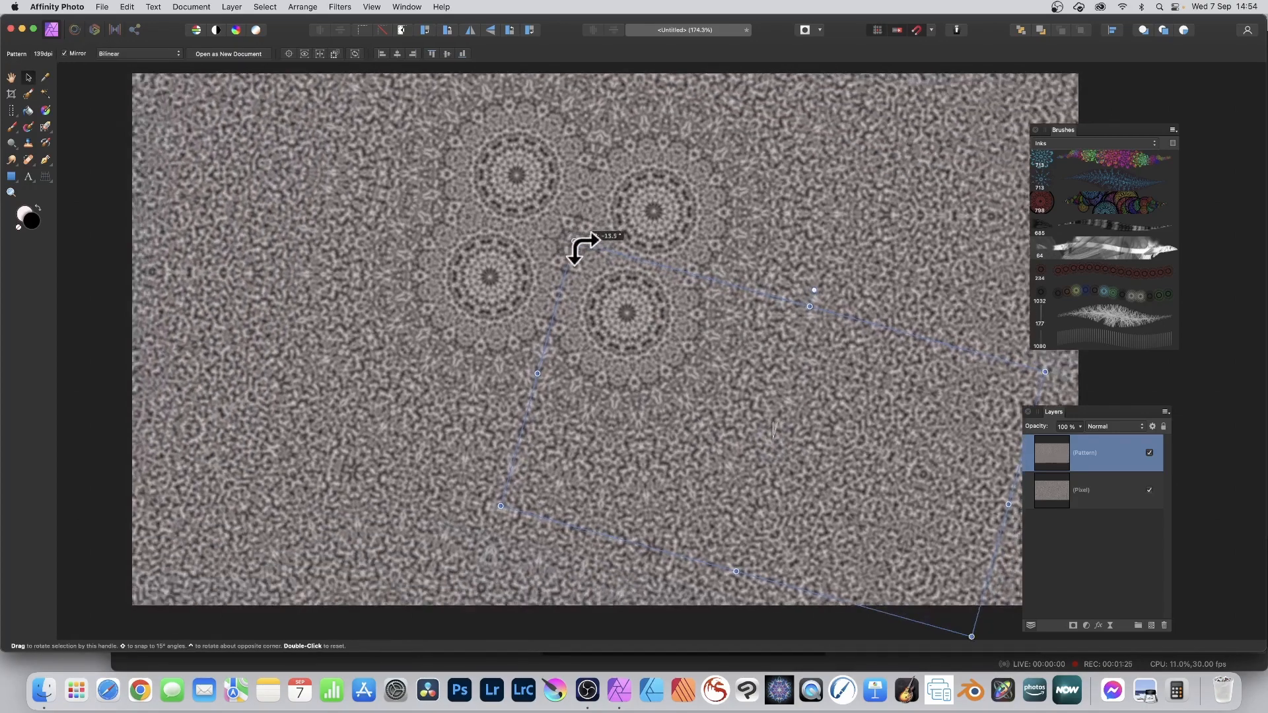
click(338, 6)
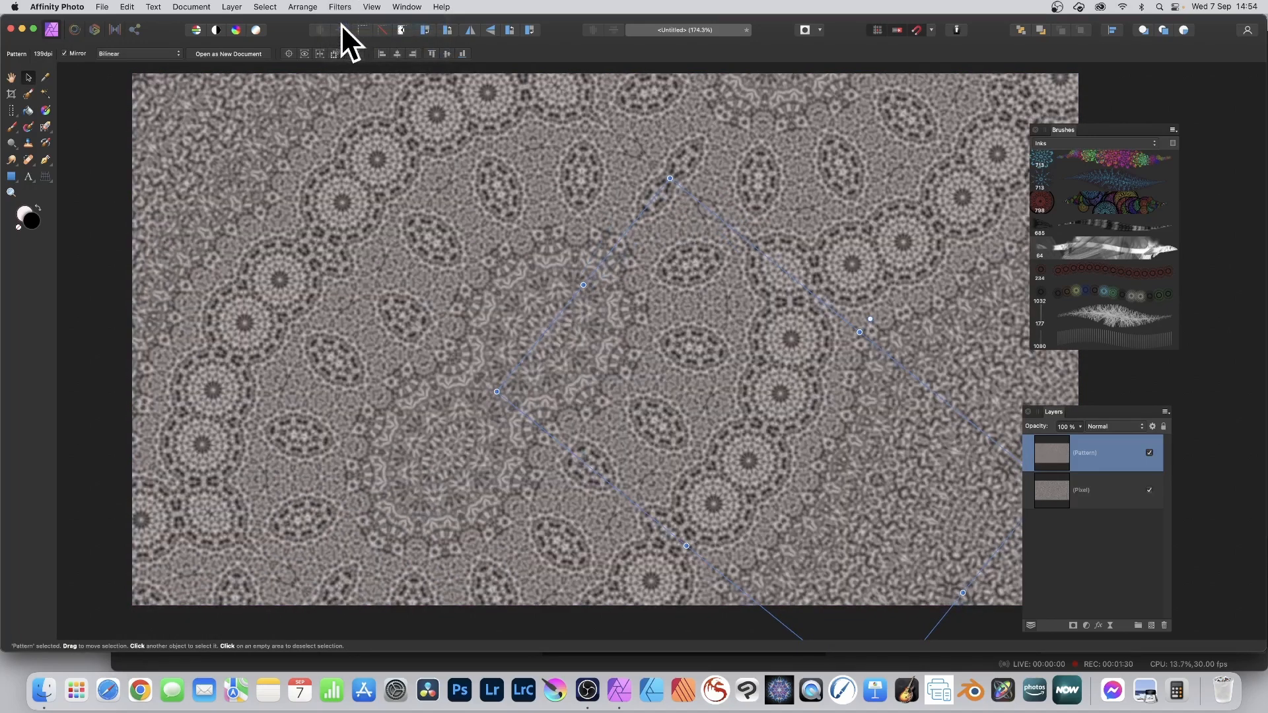
drag(669, 178, 670, 315)
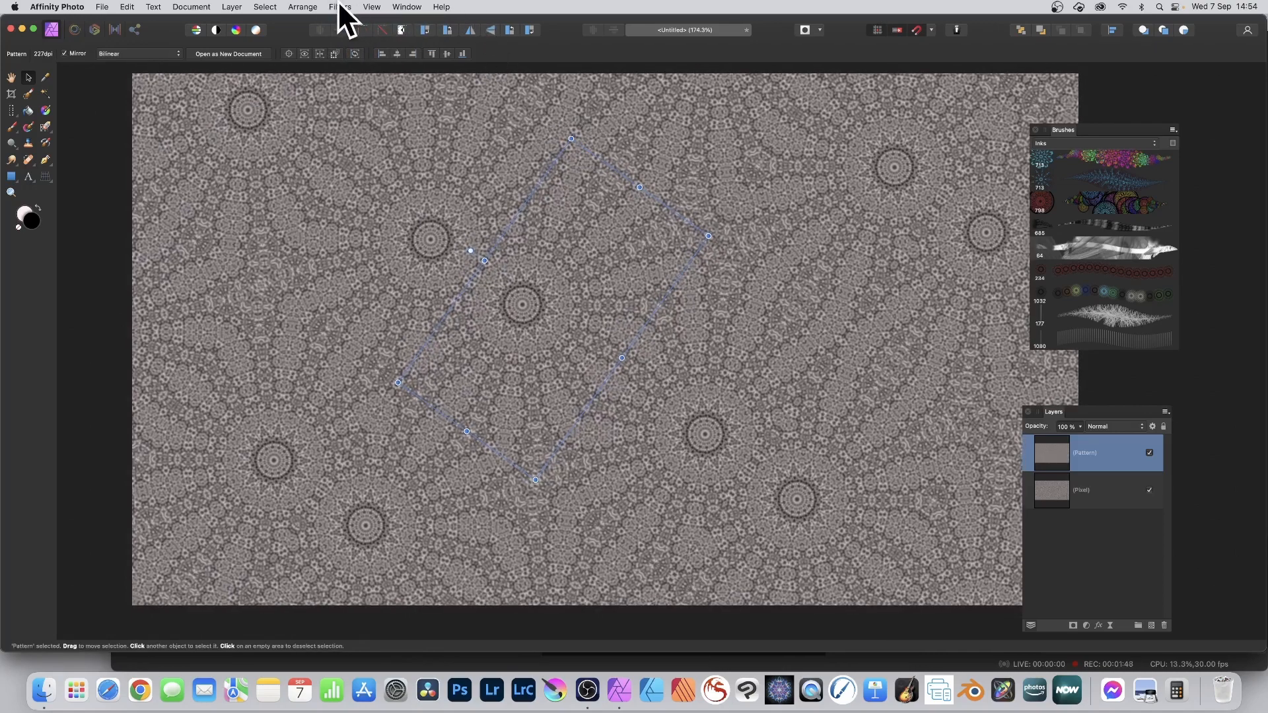
Reapply the last adjustment from the filters list to boost the mandala's contrast
click(340, 7)
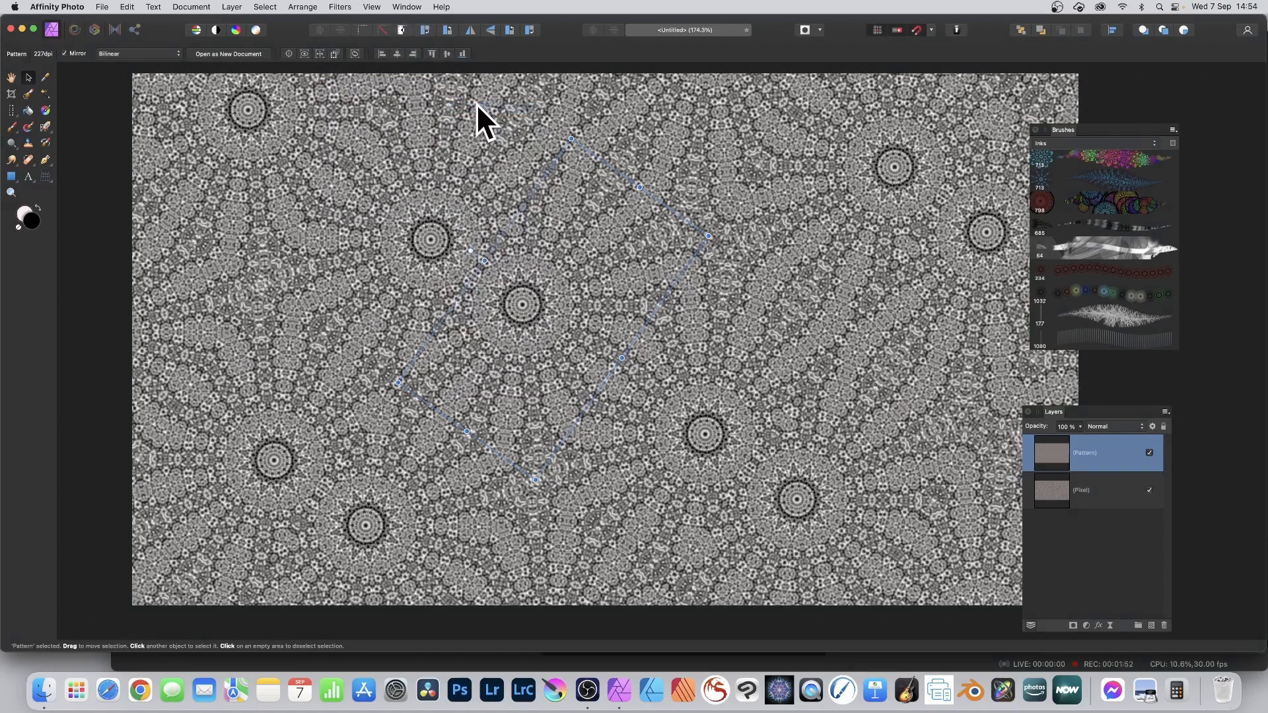
mouse_move(769, 428)
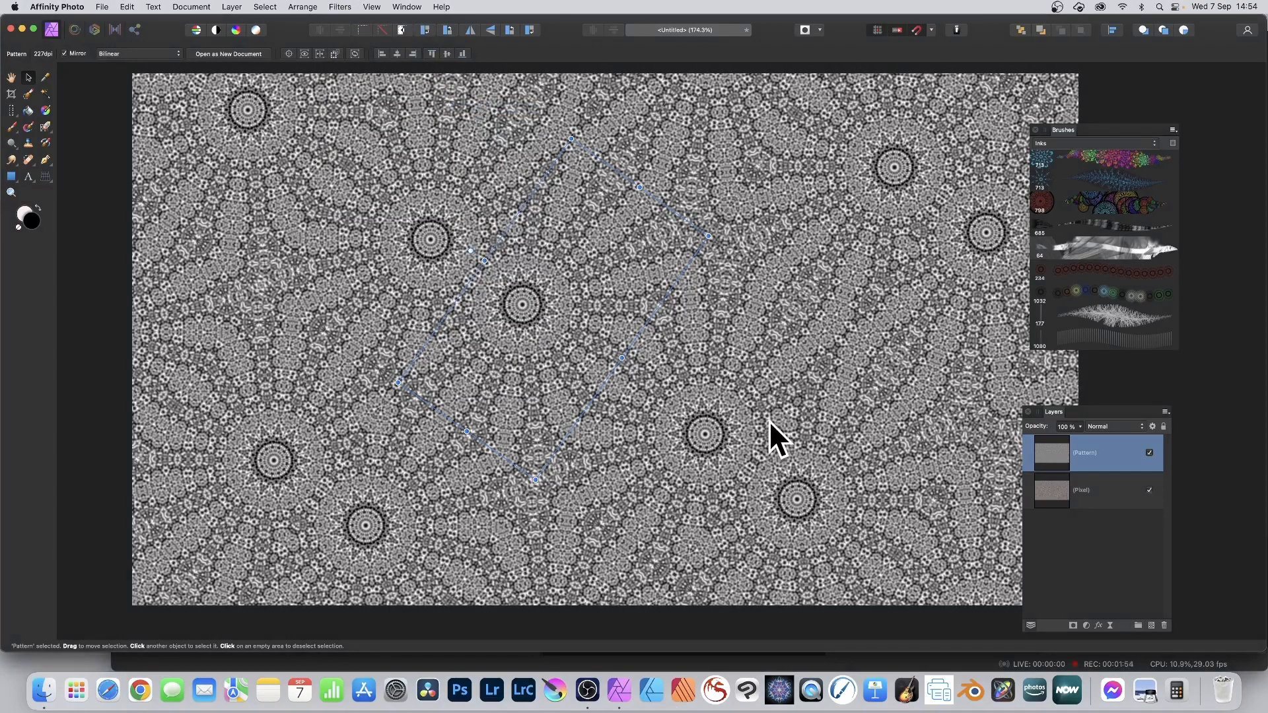